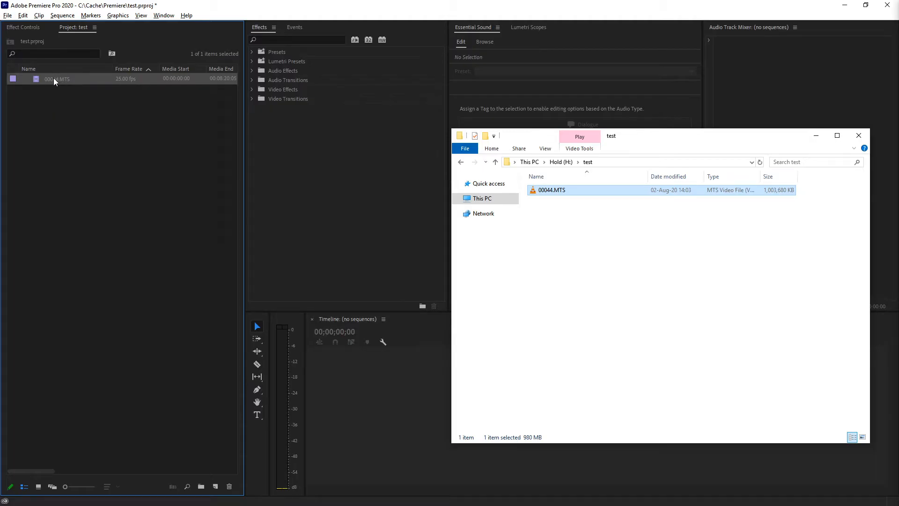
Step: Create the 00044 sequence from the 00044.MTS clip via New Sequence From Clip
left_click(858, 135)
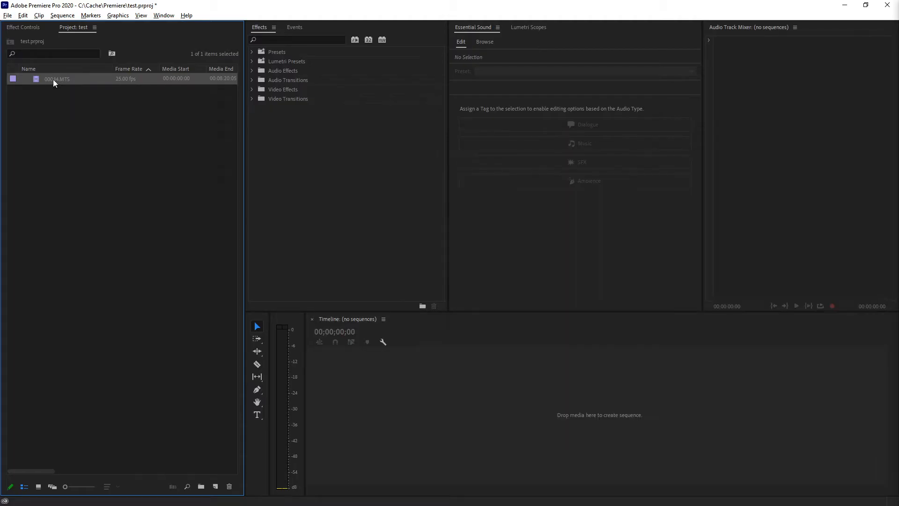
right_click(56, 79)
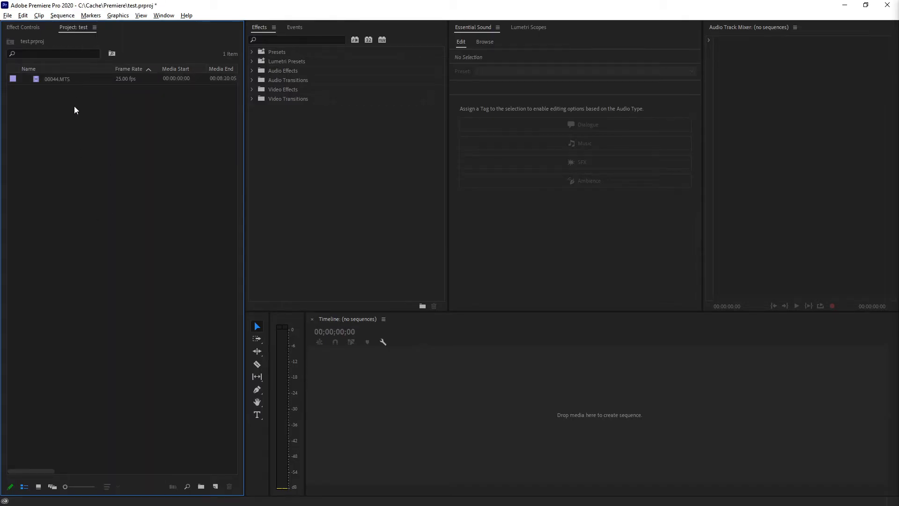
left_click(56, 79)
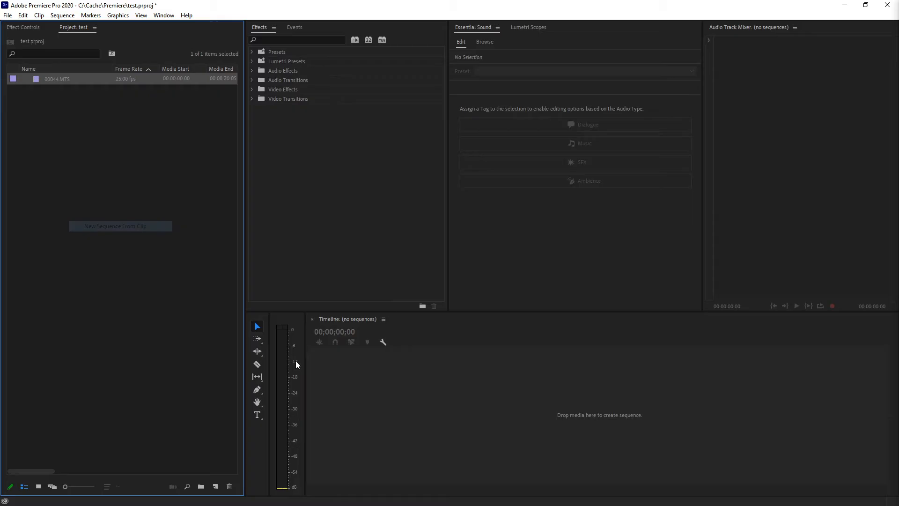
left_click(121, 225)
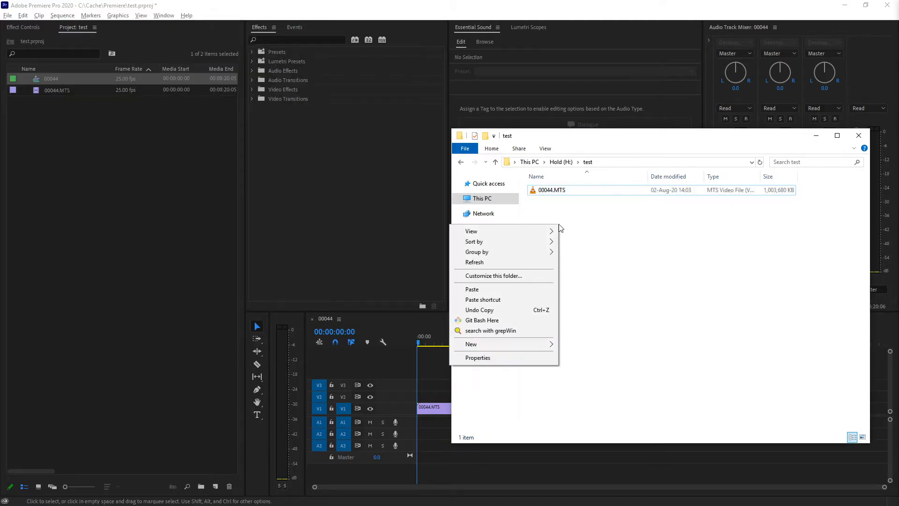
left_click(482, 320)
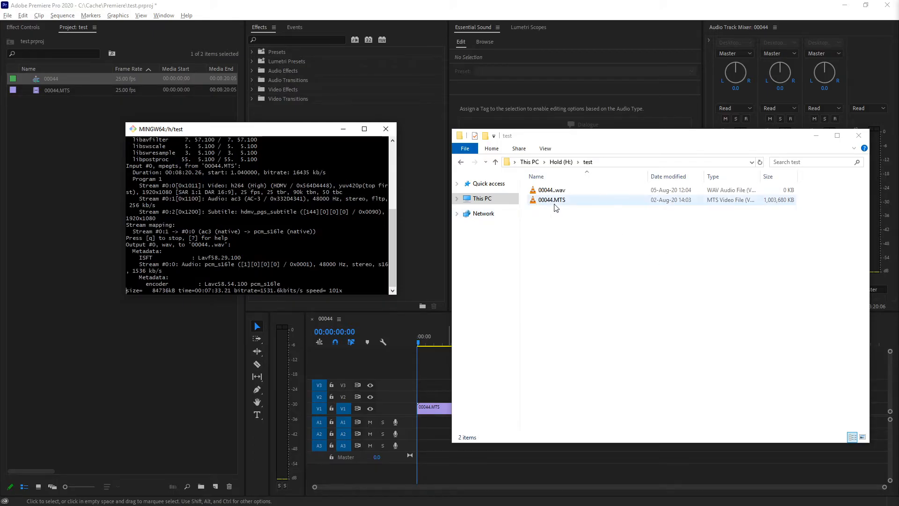
left_click(552, 190)
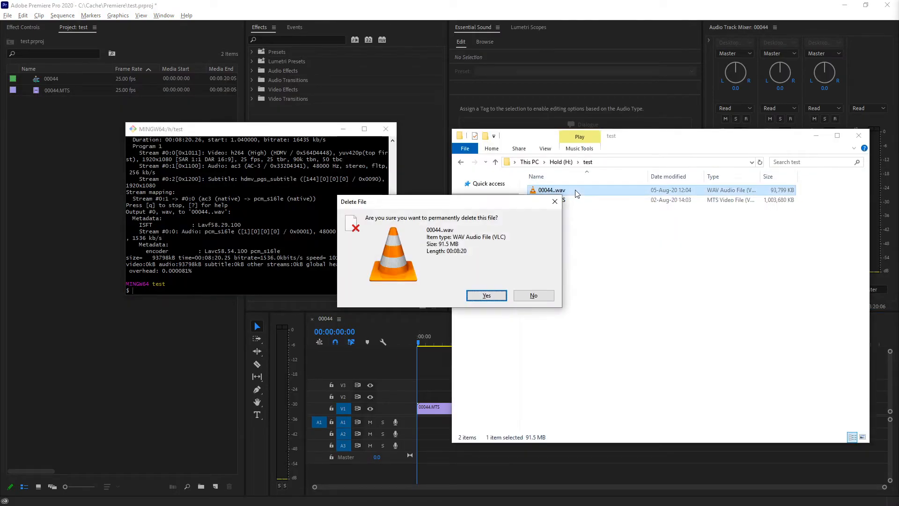
left_click(485, 294)
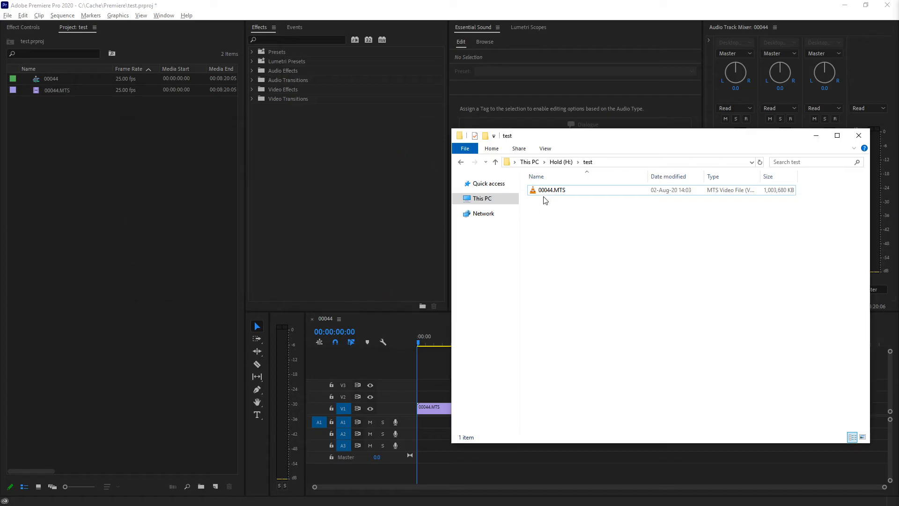
Step: Open 00044.MTS in VLC, enlarge the player window, and open Convert / Save
left_click(552, 189)
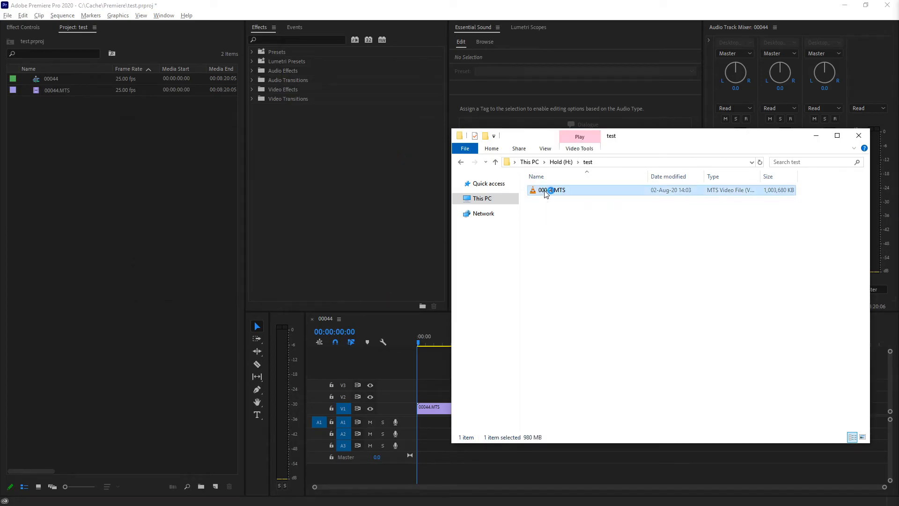
double_click(551, 190)
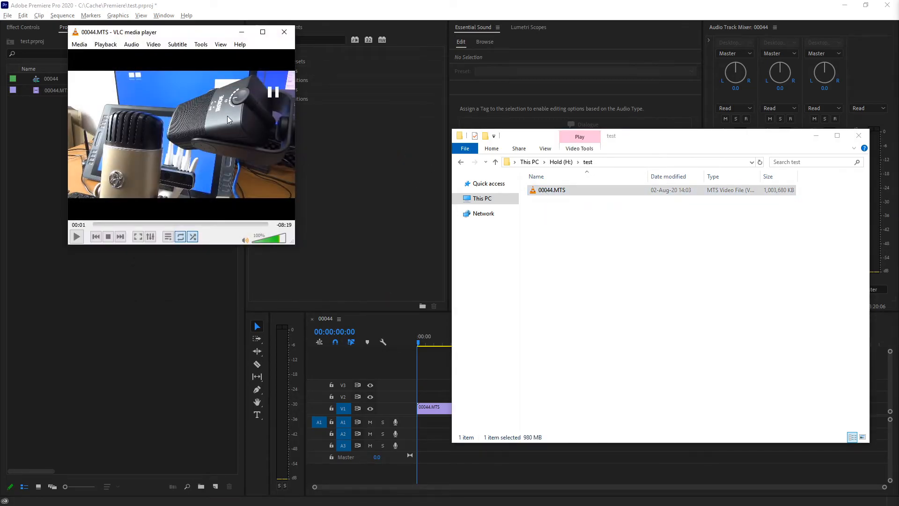
left_click_drag(296, 247, 479, 294)
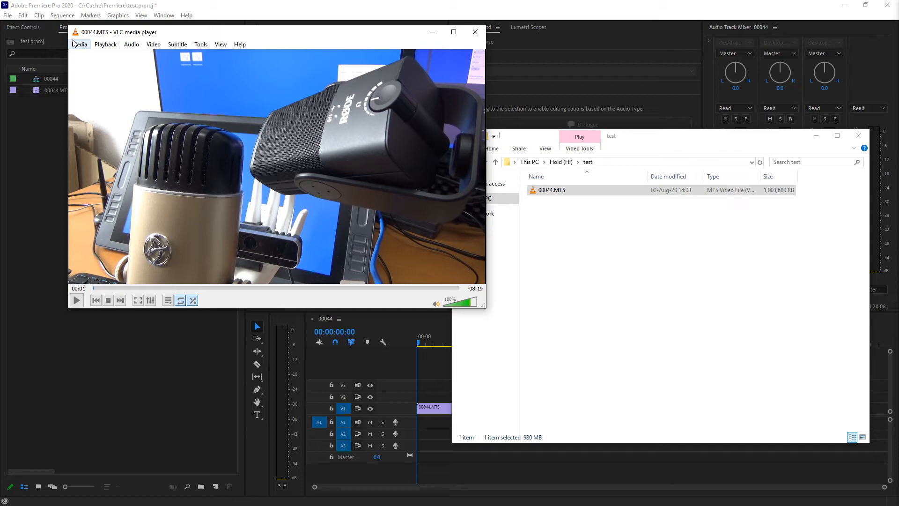
left_click(79, 44)
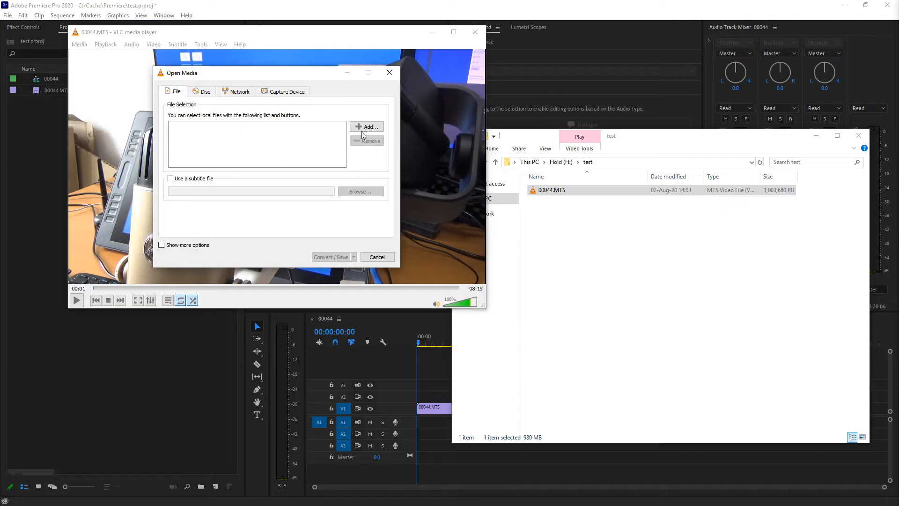
Step: Convert 00044.MTS with the Audio - CD profile to H:\test\00044.wav
left_click(366, 127)
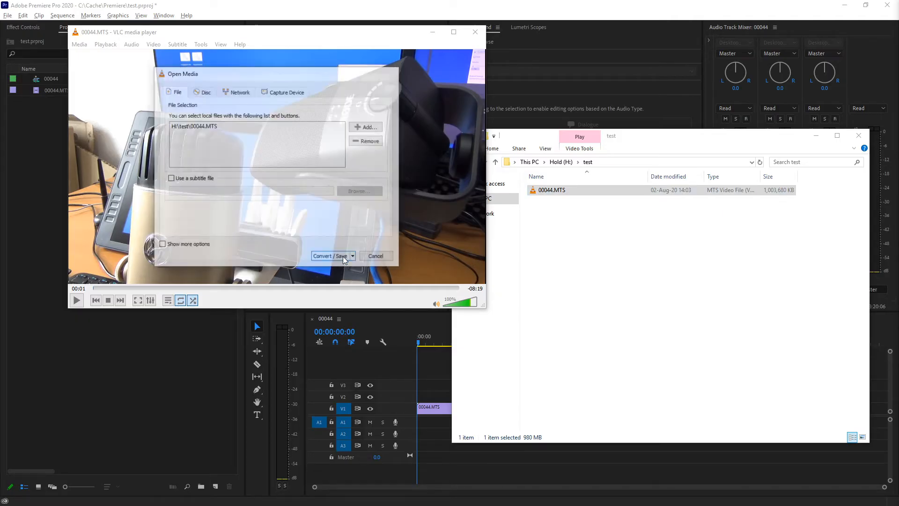
left_click(330, 256)
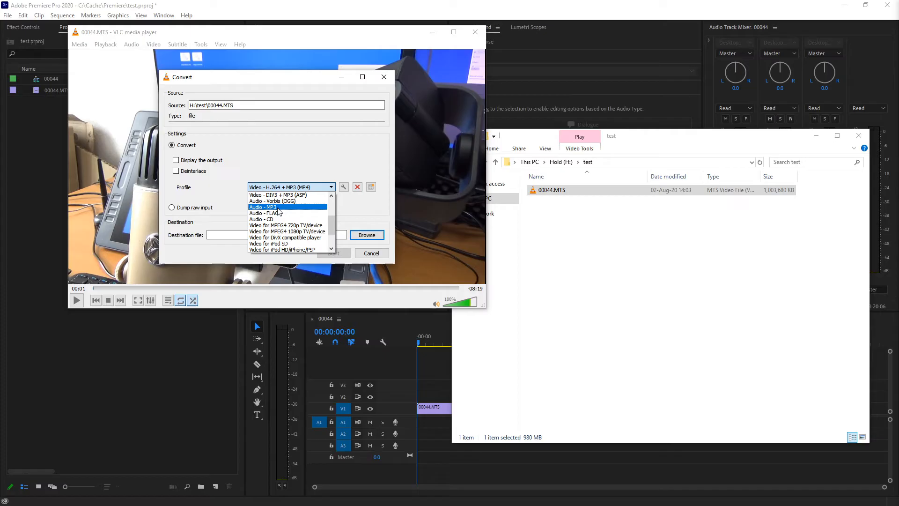
mouse_move(277, 214)
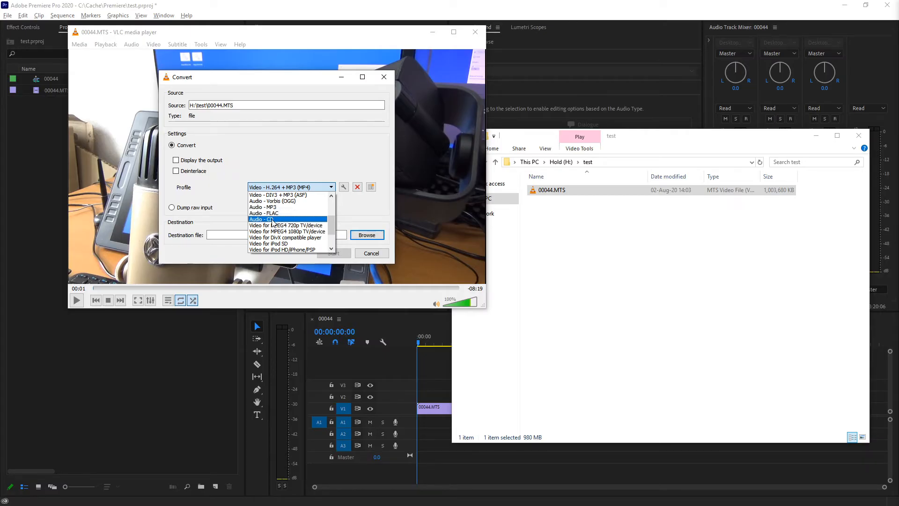
left_click(262, 219)
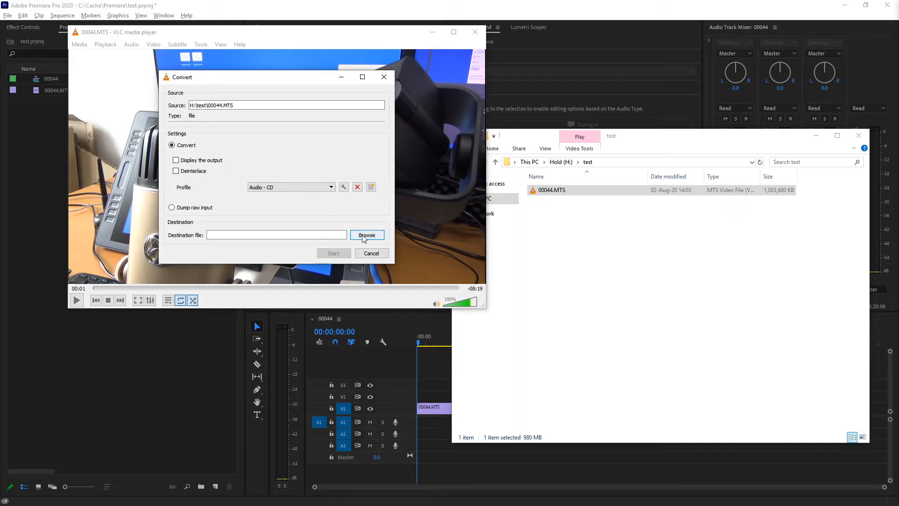
left_click(366, 235)
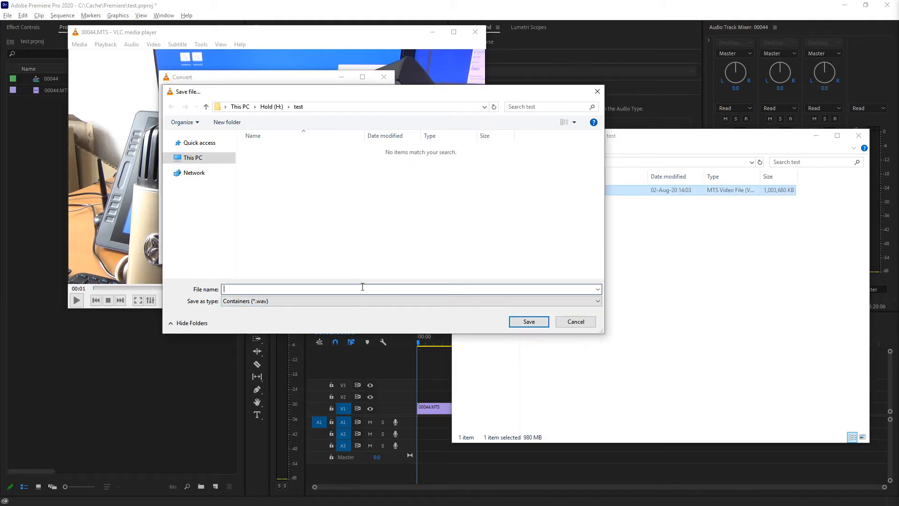
type("00044.wav")
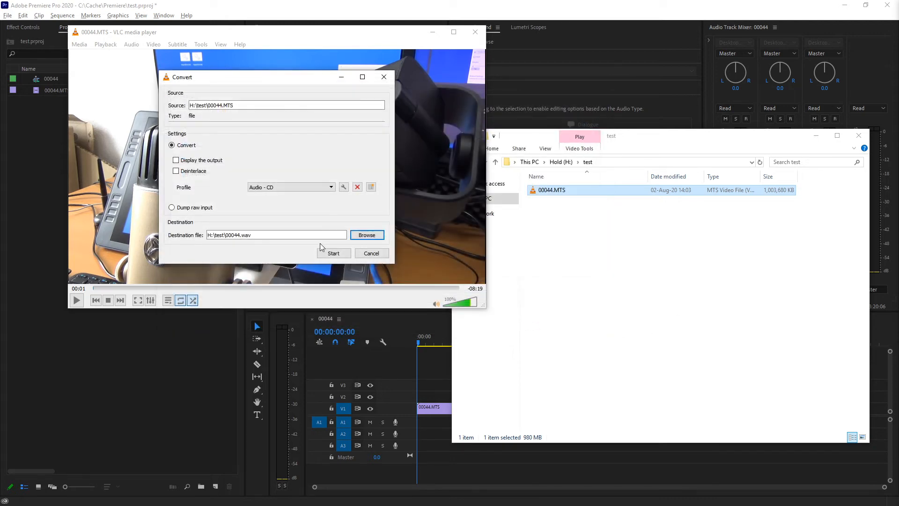
left_click(371, 253)
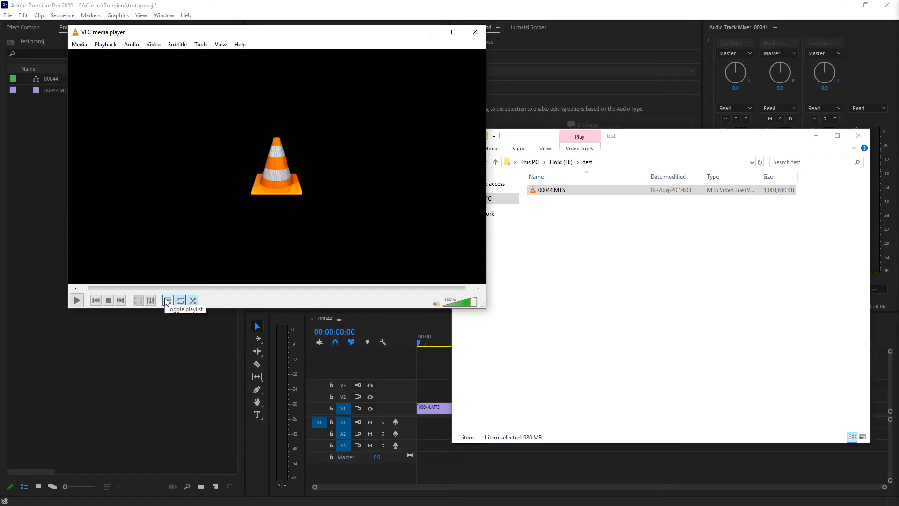
Step: Watch conversion progress in the playlist, overwrite the existing 00044.wav, and close VLC
left_click(167, 300)
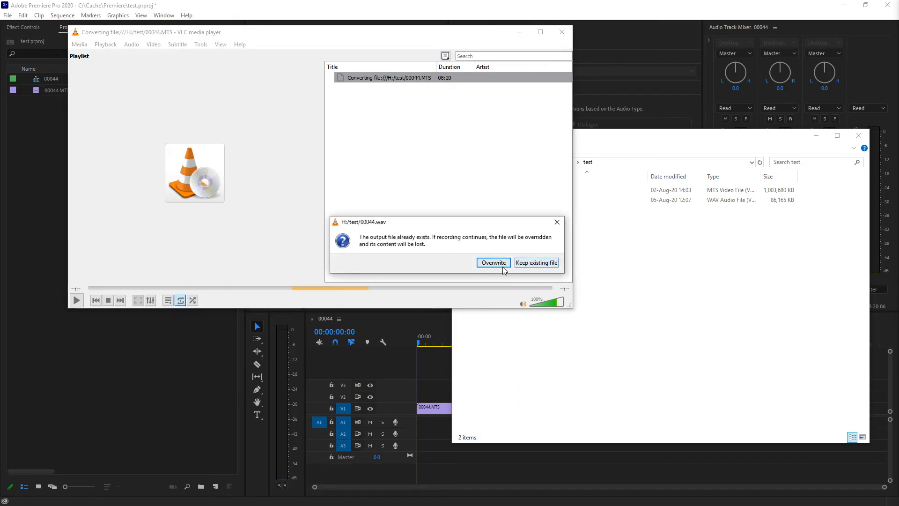
left_click(492, 262)
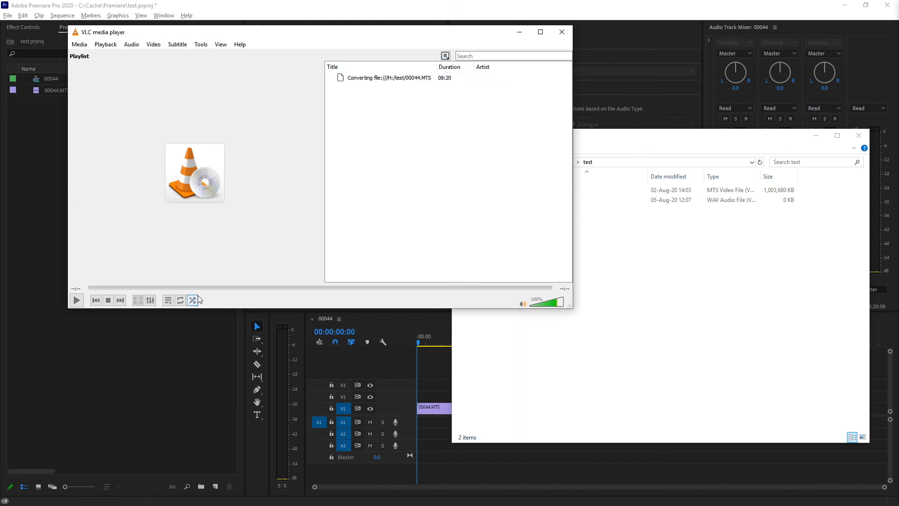
left_click(551, 199)
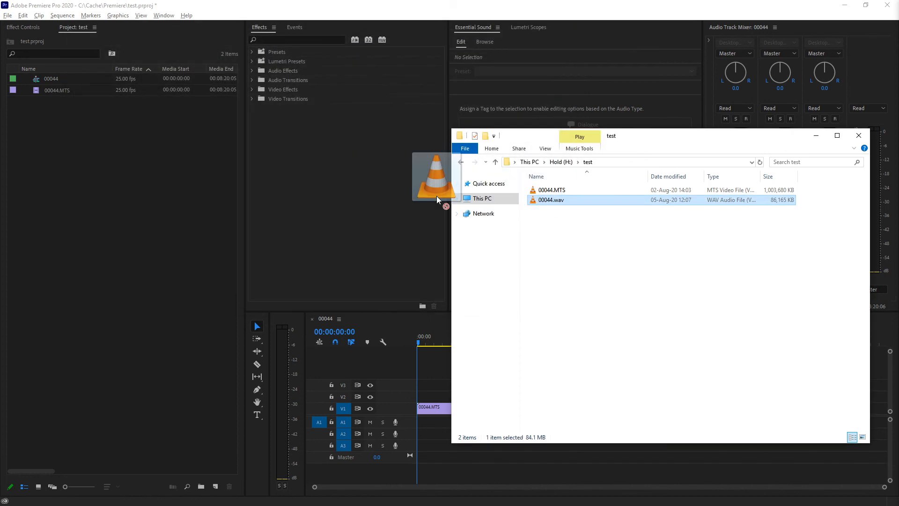
Step: Drag 00044.wav onto A1 beneath the video and move the playhead near the clips' end
left_click_drag(551, 200, 66, 102)
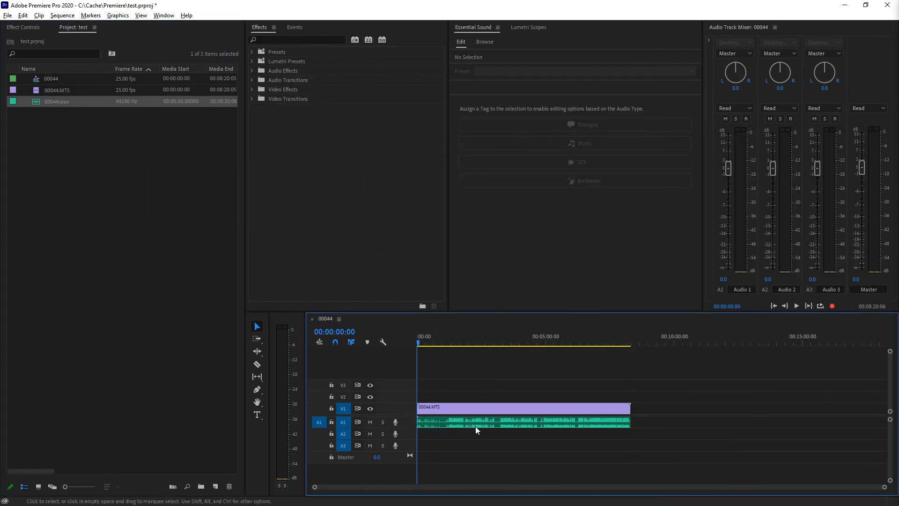
left_click(618, 342)
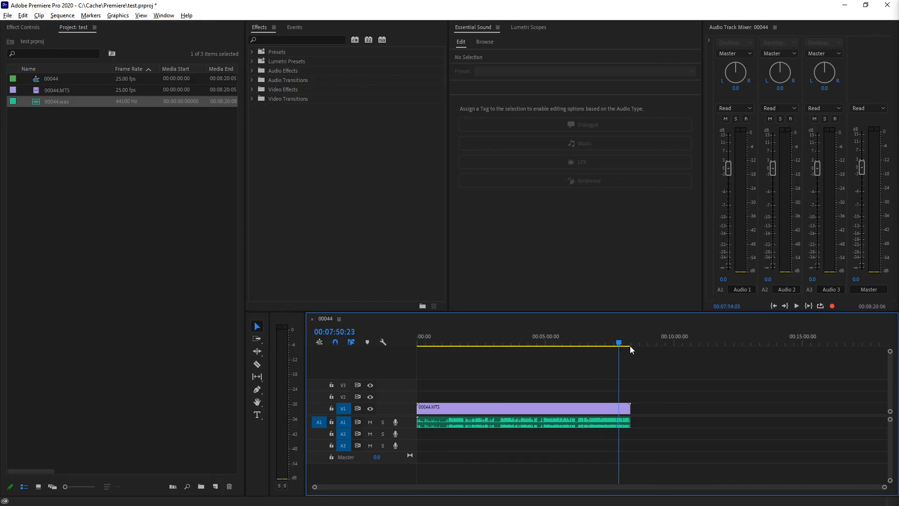